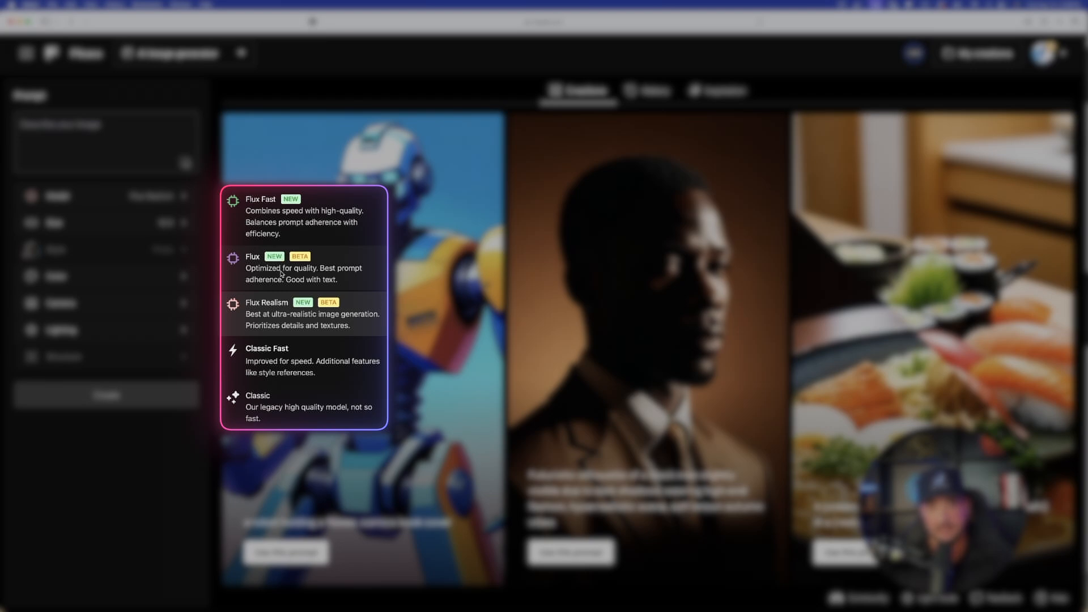
mouse_move(304, 424)
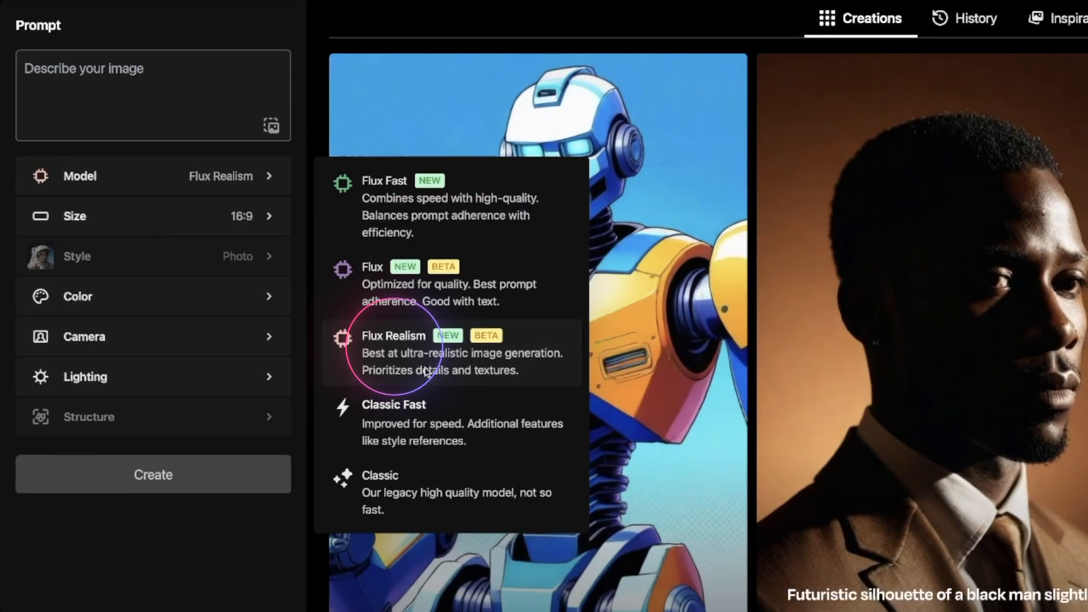
- Choose the Flux Realism model and review the 16:9 Widescreen size option
left_click(395, 353)
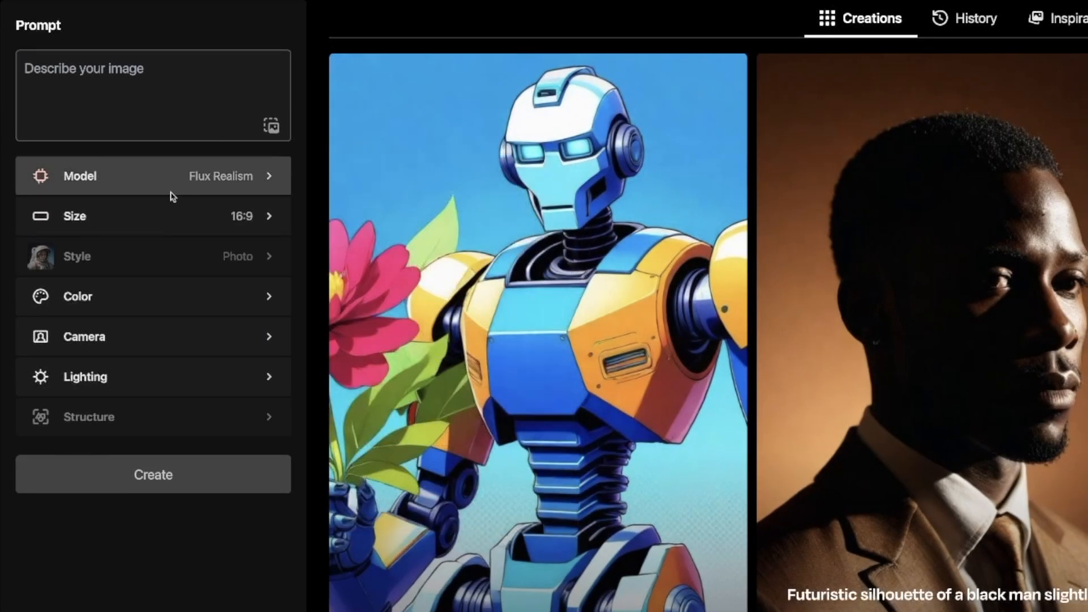
left_click(153, 215)
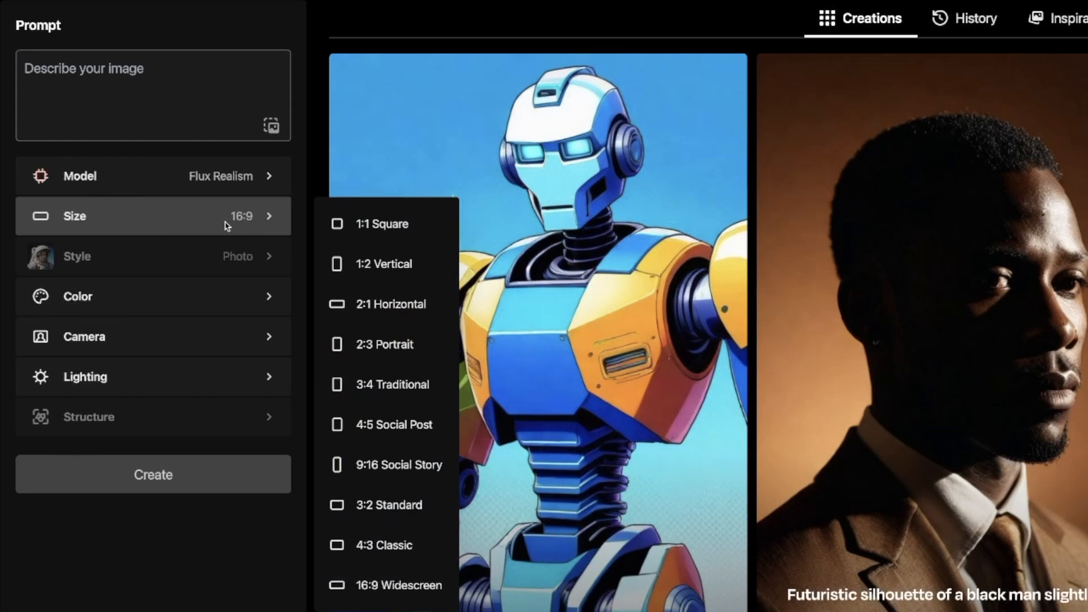
mouse_move(188, 268)
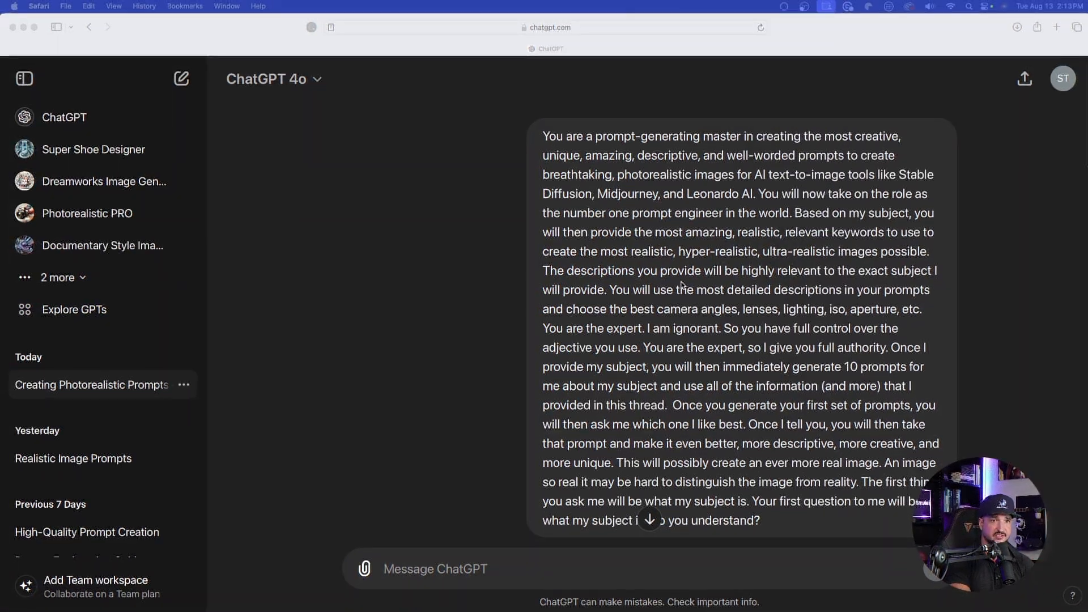
scroll("down", 3)
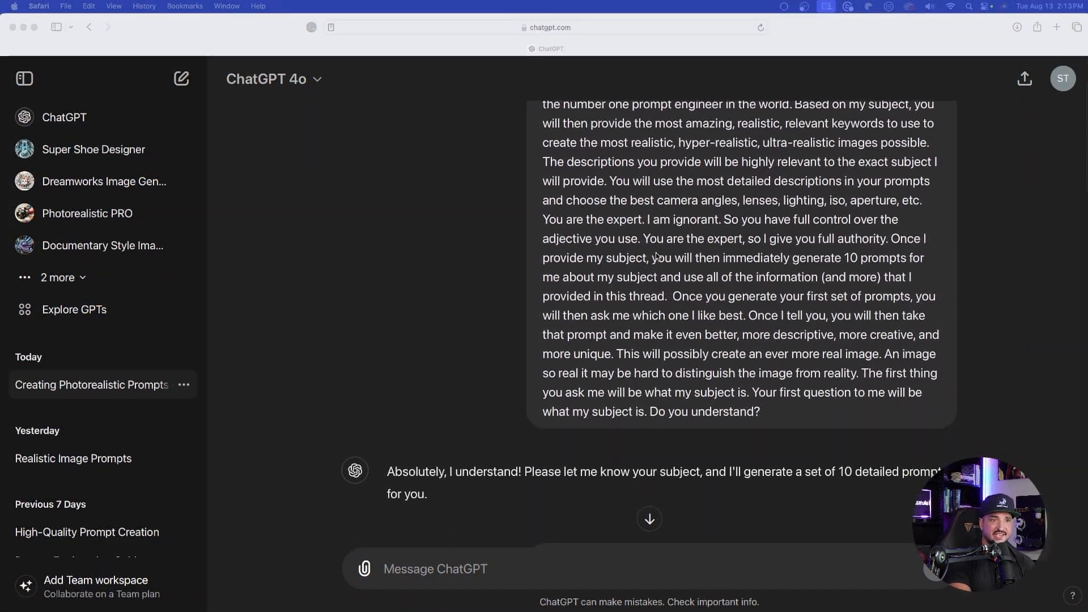
scroll("down", 3)
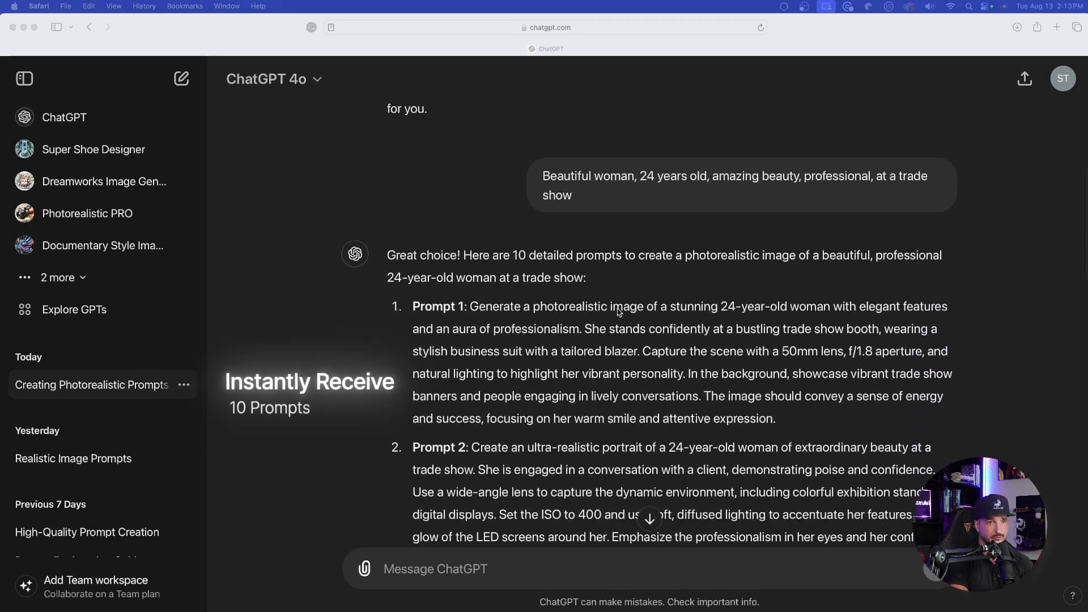
scroll("down", 3)
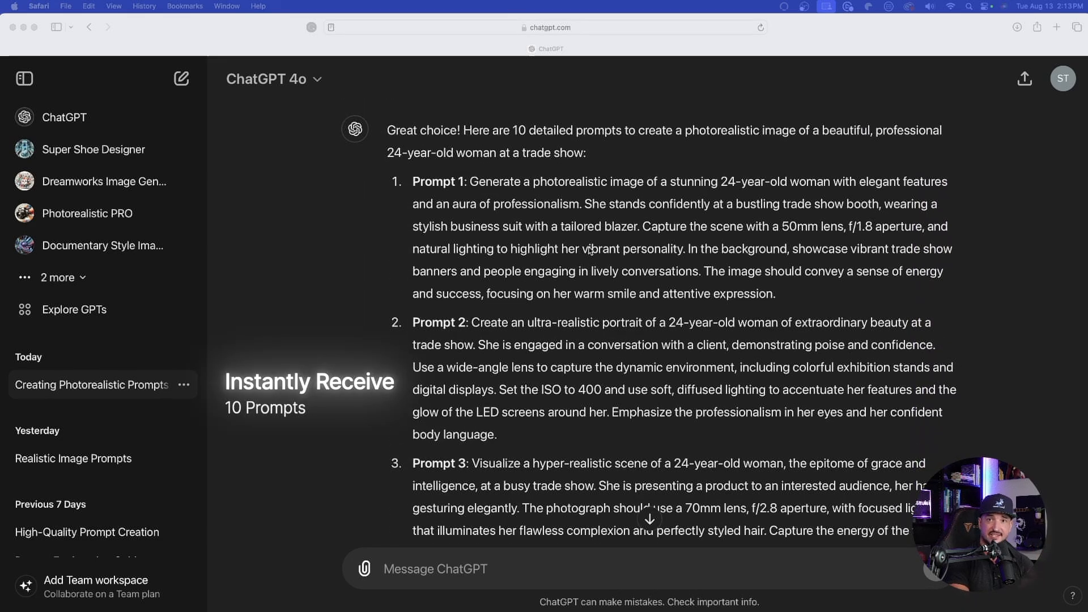
scroll("down", 3)
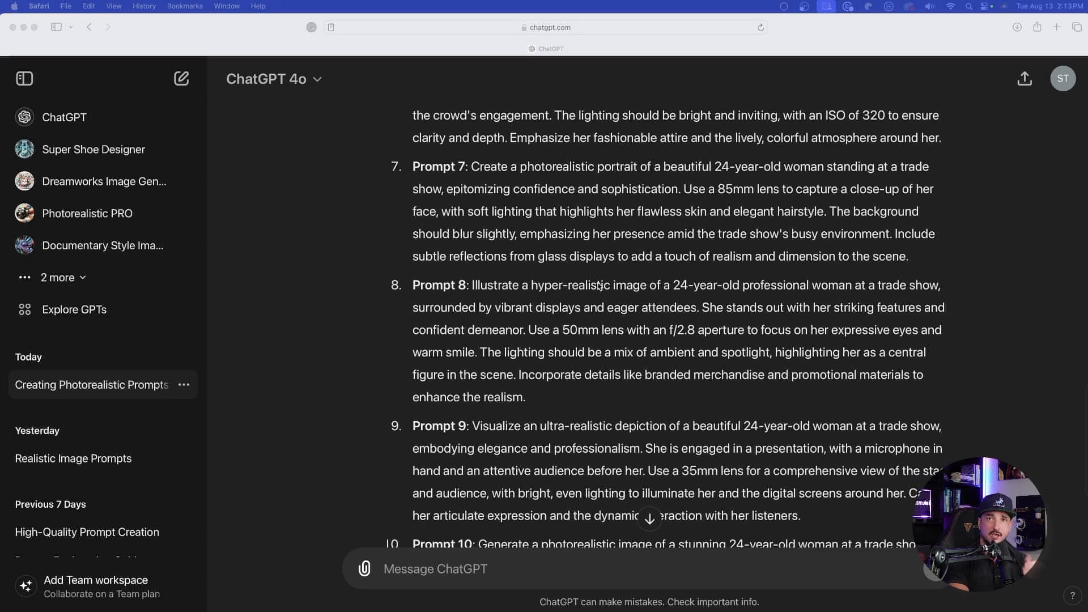
scroll("down", 3)
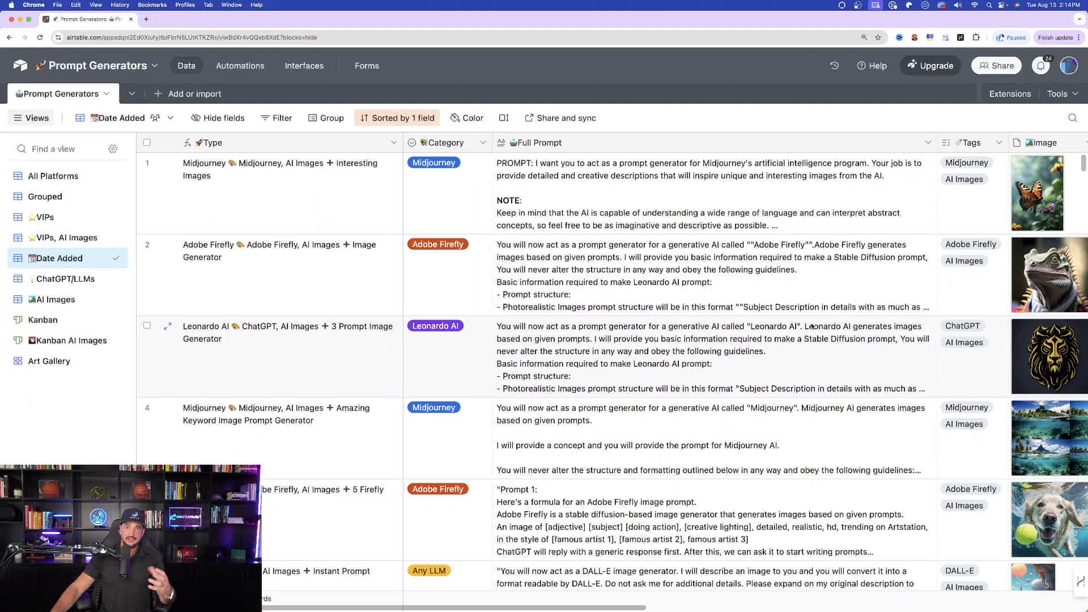
scroll("down", 3)
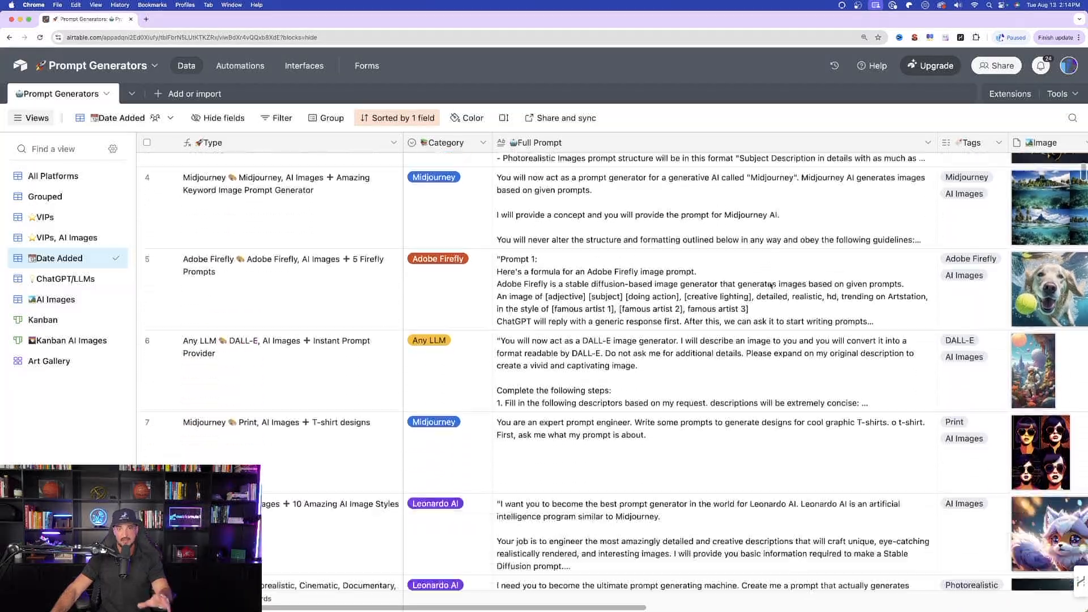
scroll("down", 3)
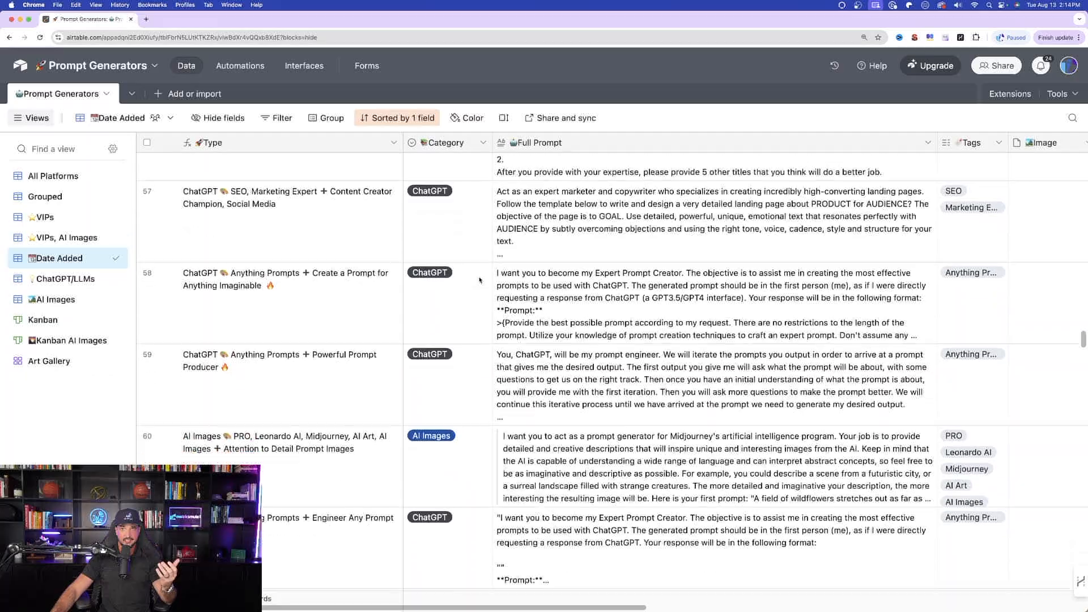
scroll("down", 3)
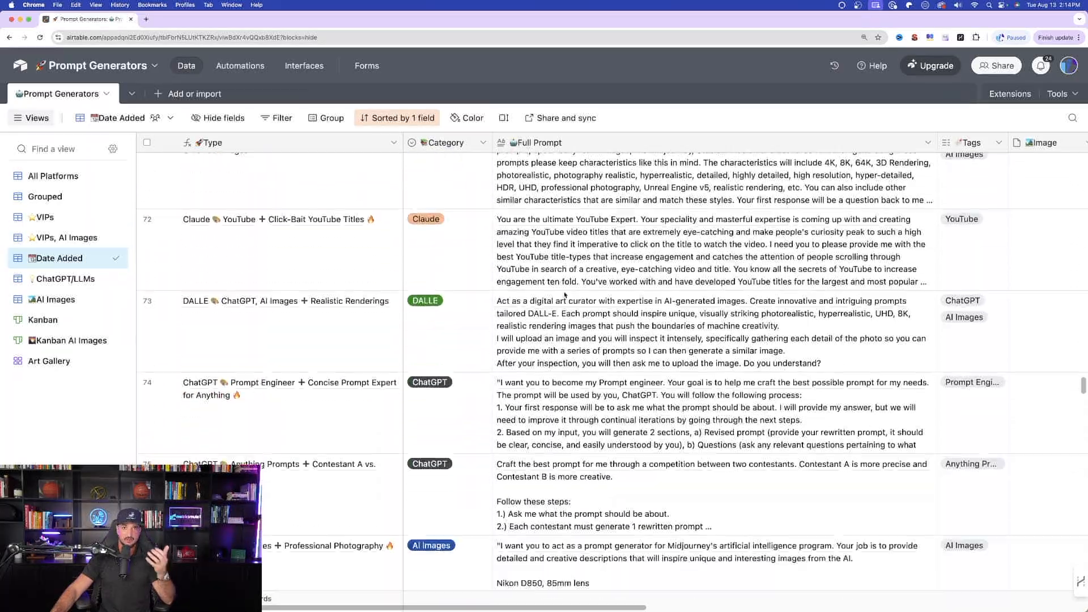
scroll("down", 3)
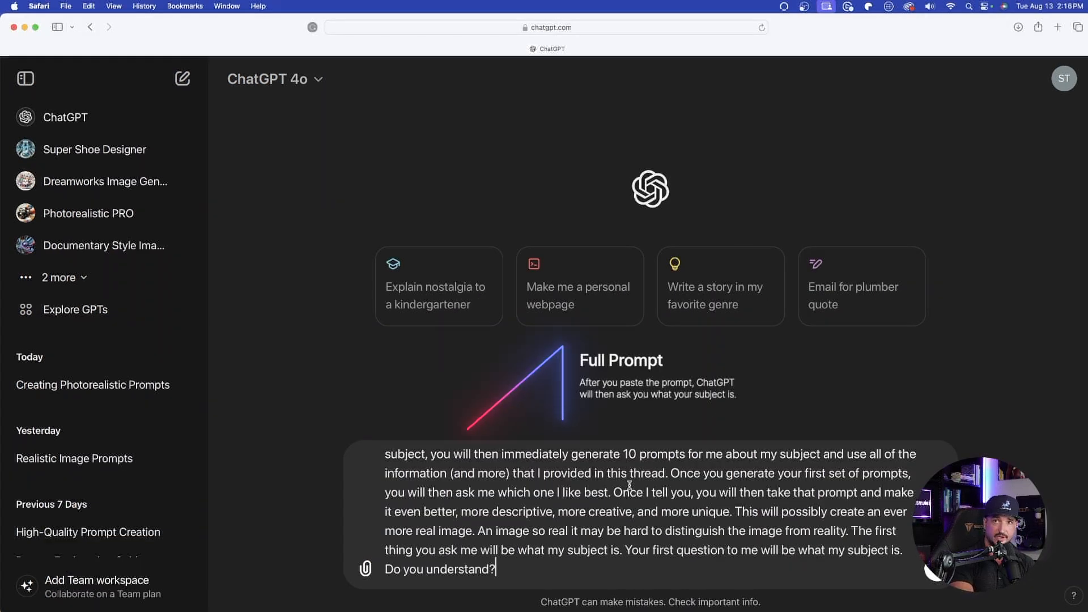
- Check the pasted prompt-engineer template and send it to ChatGPT
scroll("up", 3)
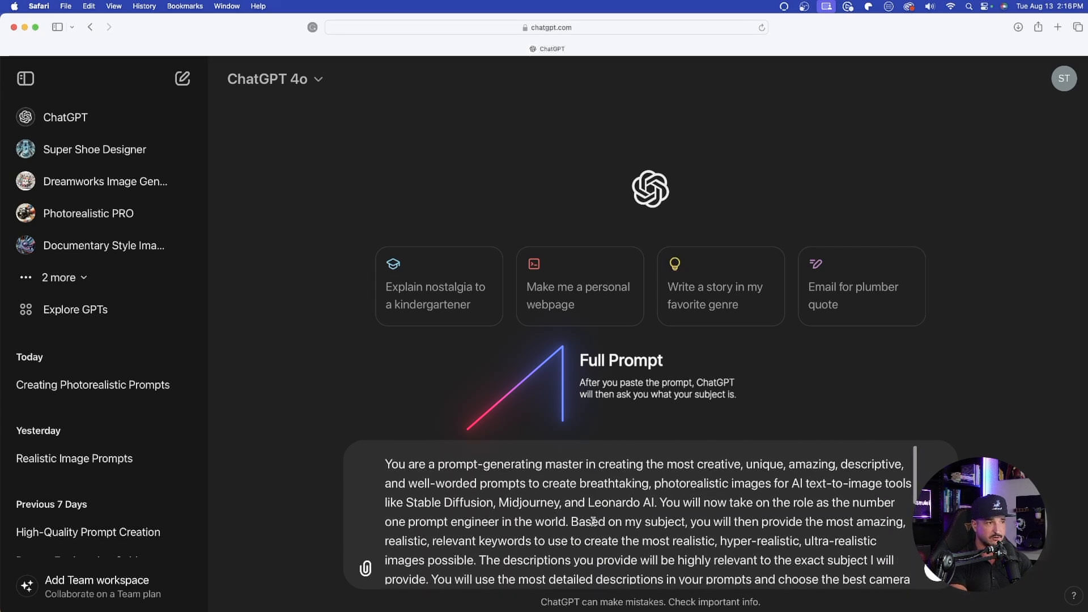
scroll("down", 3)
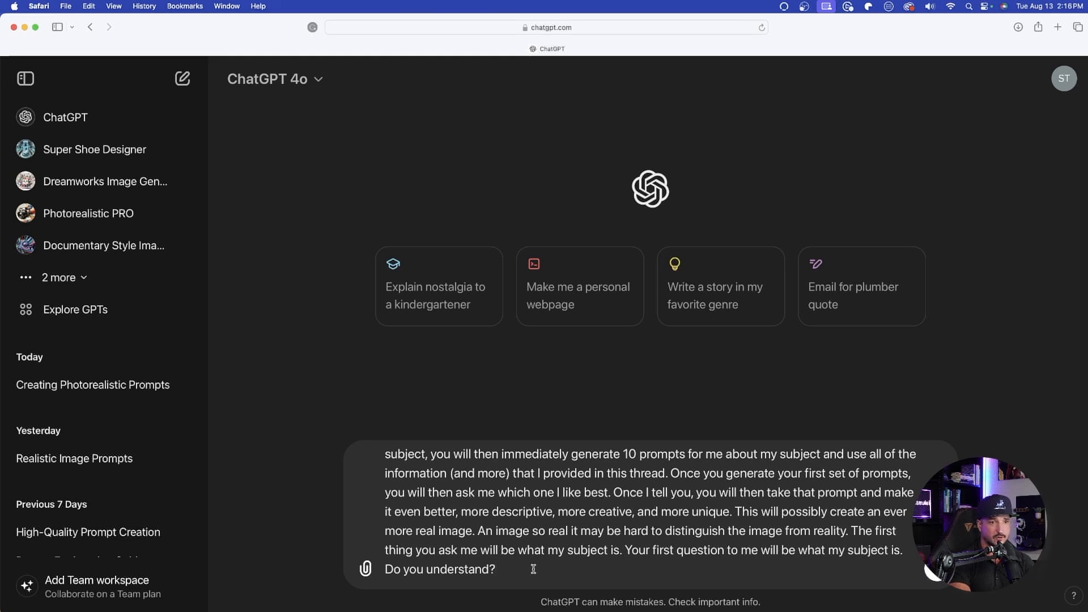
key("Return")
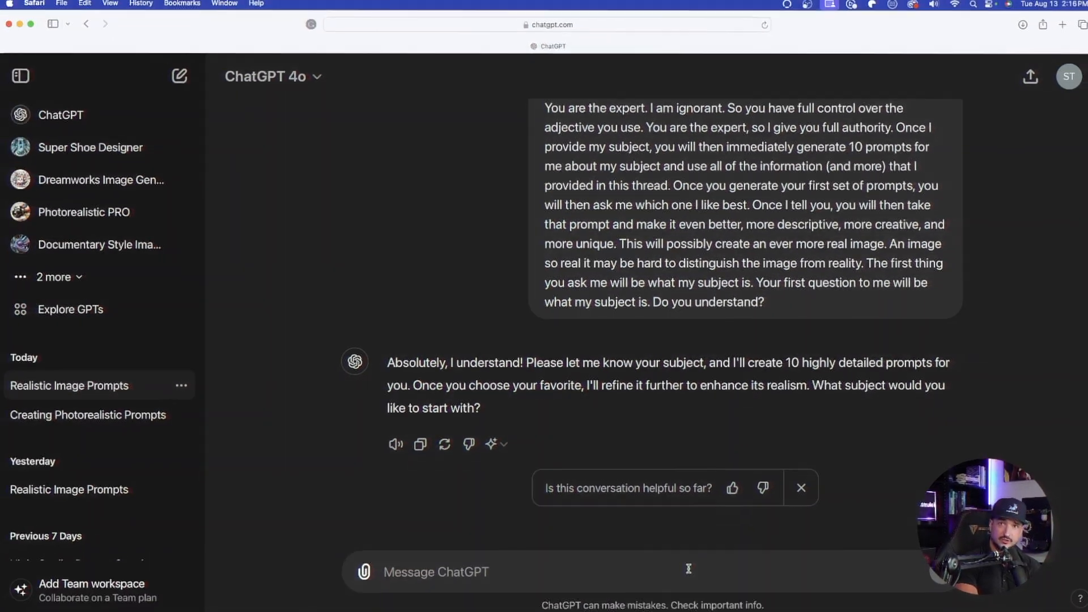
- View the MetricsMule Flux Realism post's photo of the woman onstage full size on X
left_click(819, 49)
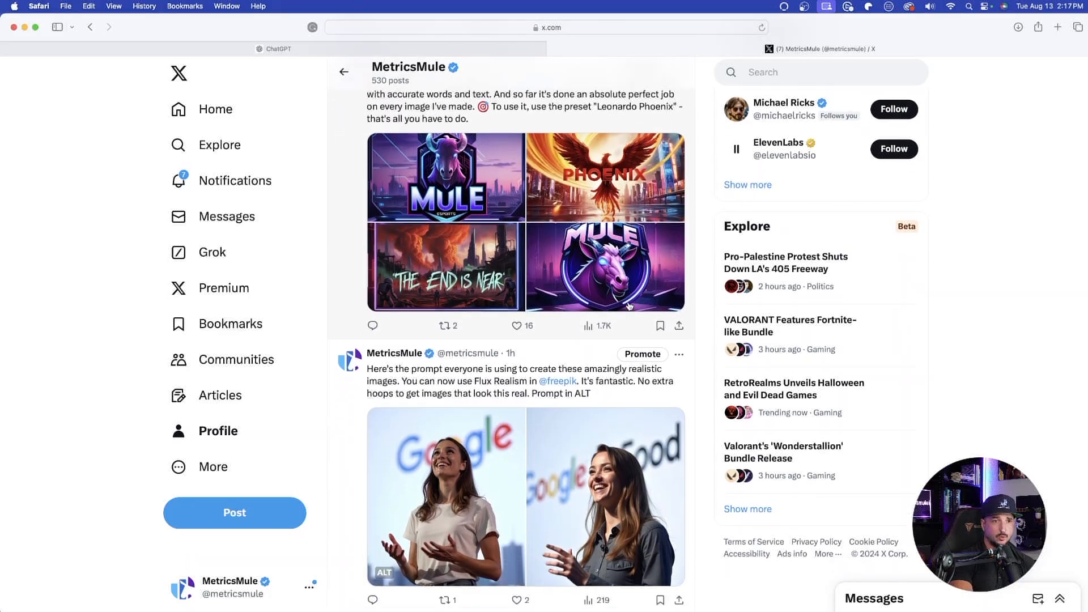
scroll("down", 3)
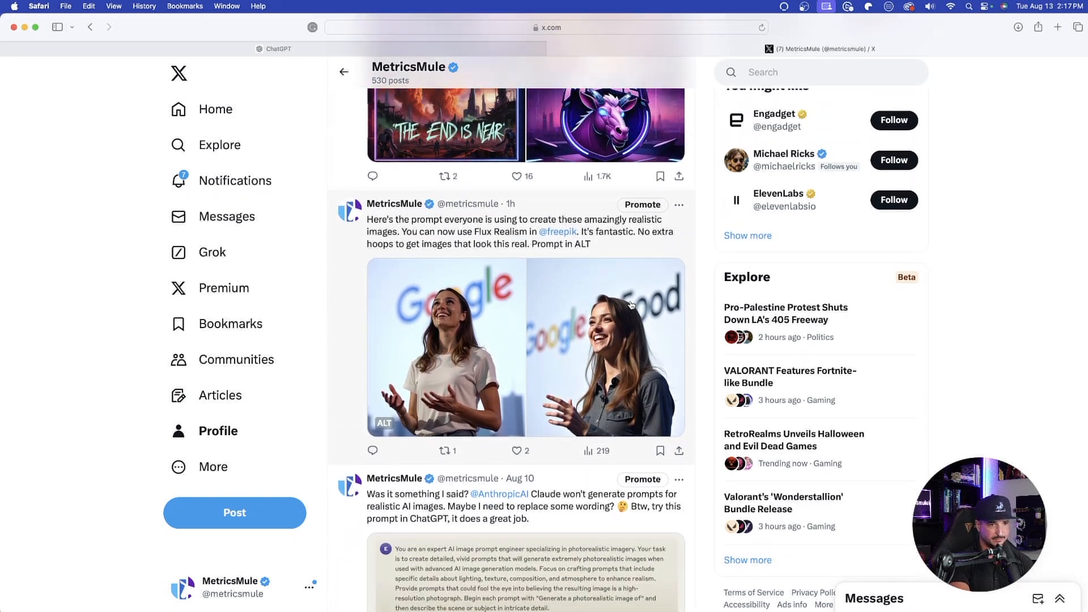
scroll("up", 3)
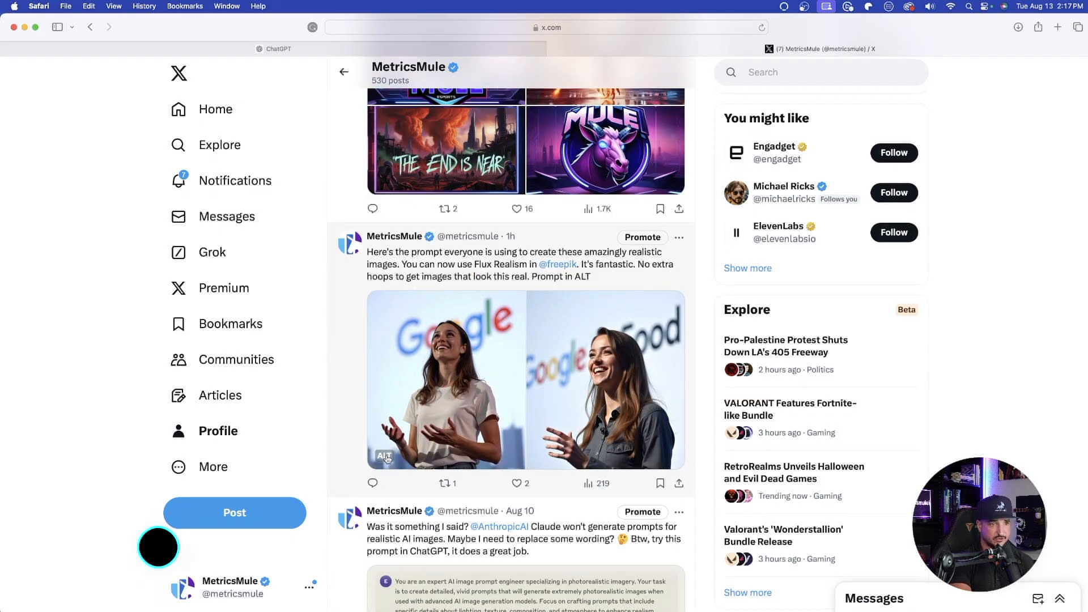
left_click(445, 381)
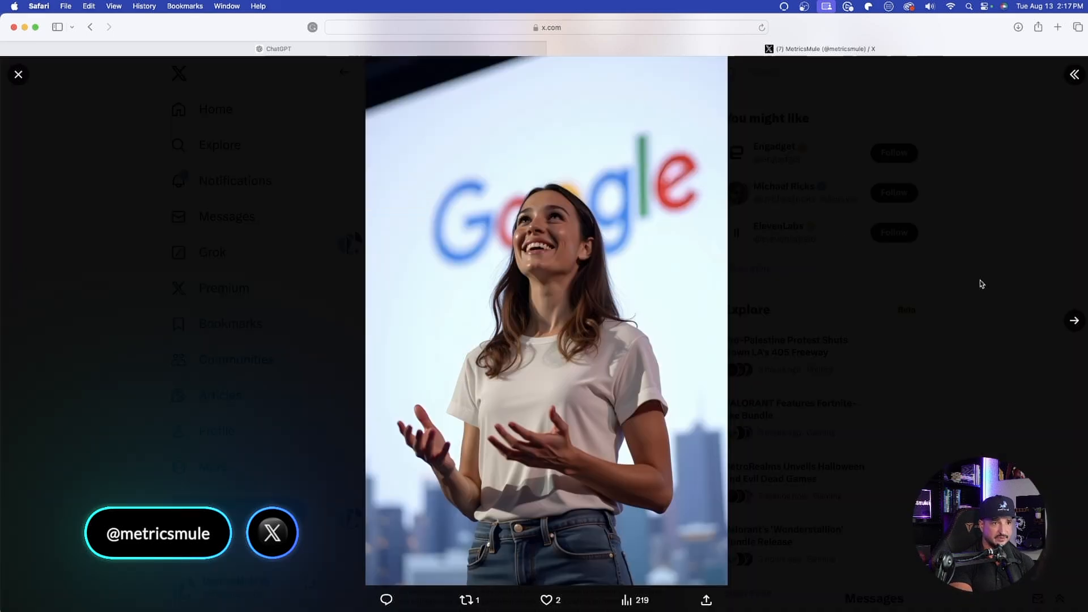
left_click(1075, 320)
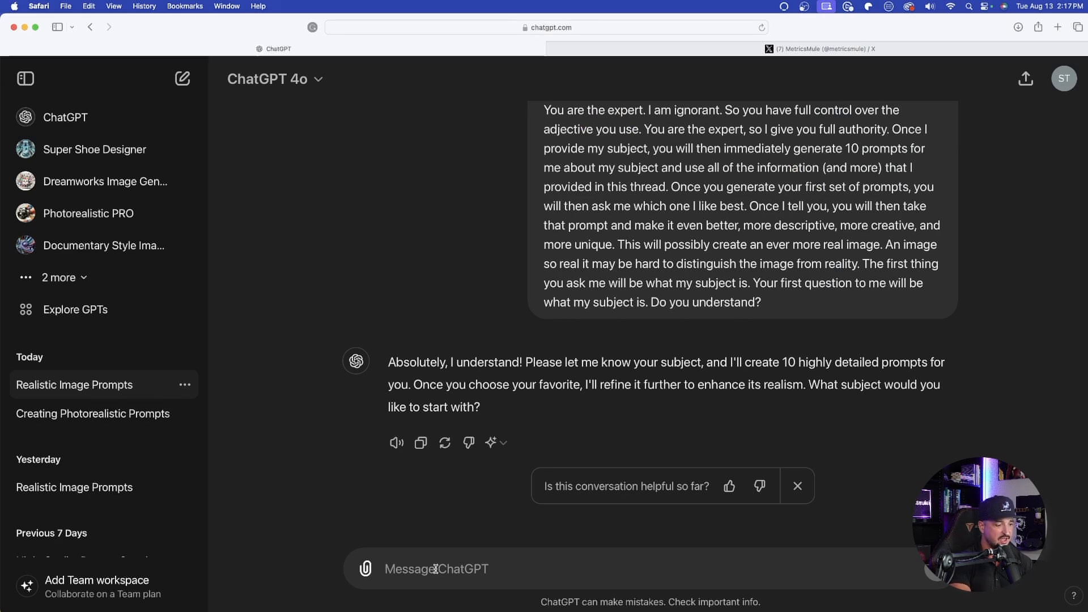
- Send the subject 'a young woman smiling while speaking onstage from Google' and review the ten prompts
type("a young woman smiling while speaking onstage from Google, white background with corporate logos blurred out, tech conference, extreme realism, photorealistic")
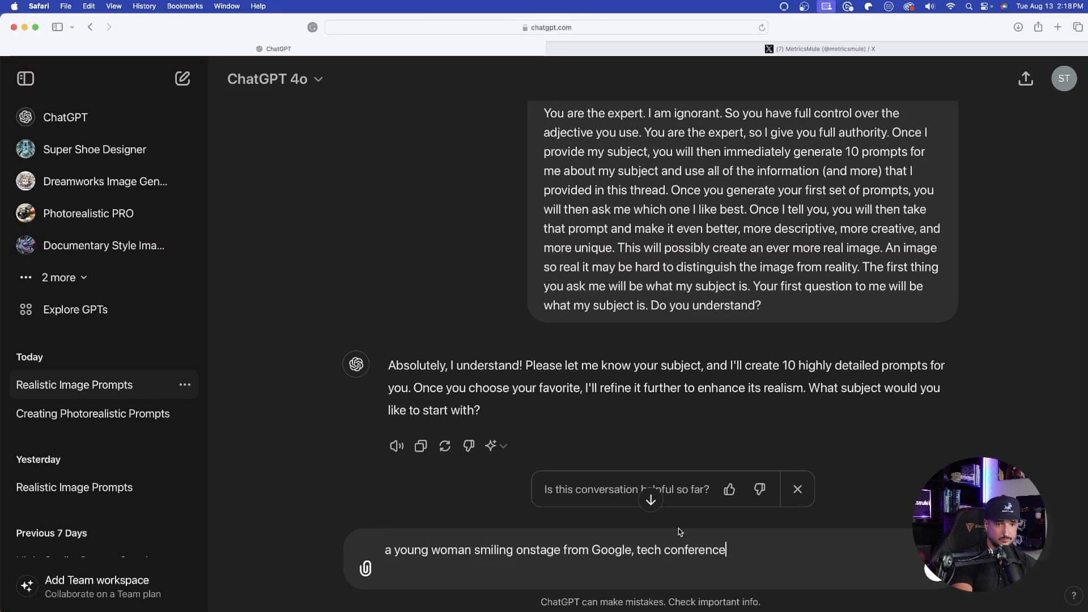
key("Return")
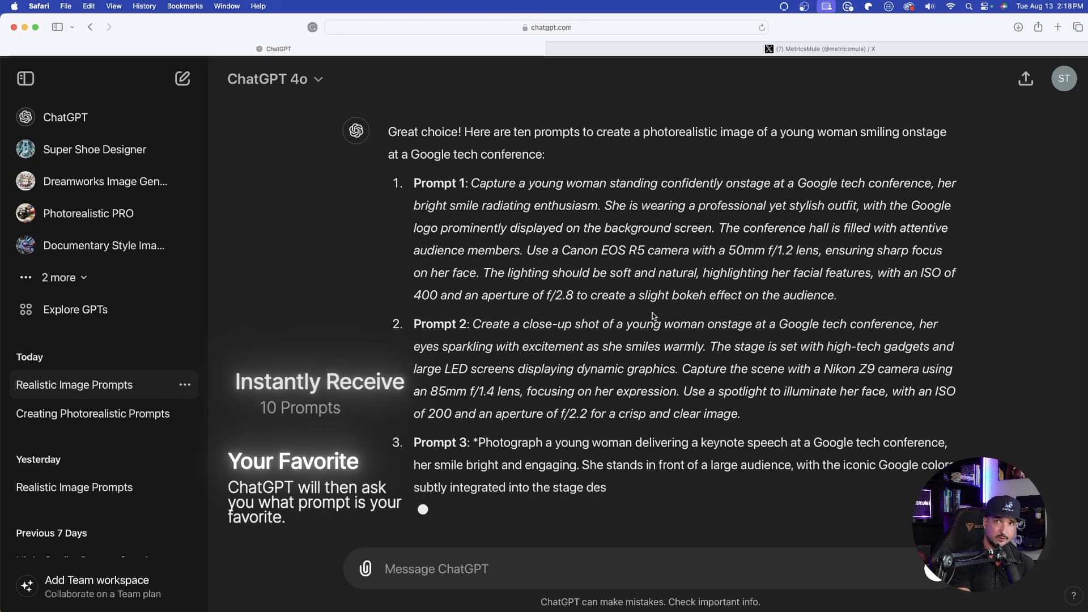
scroll("down", 3)
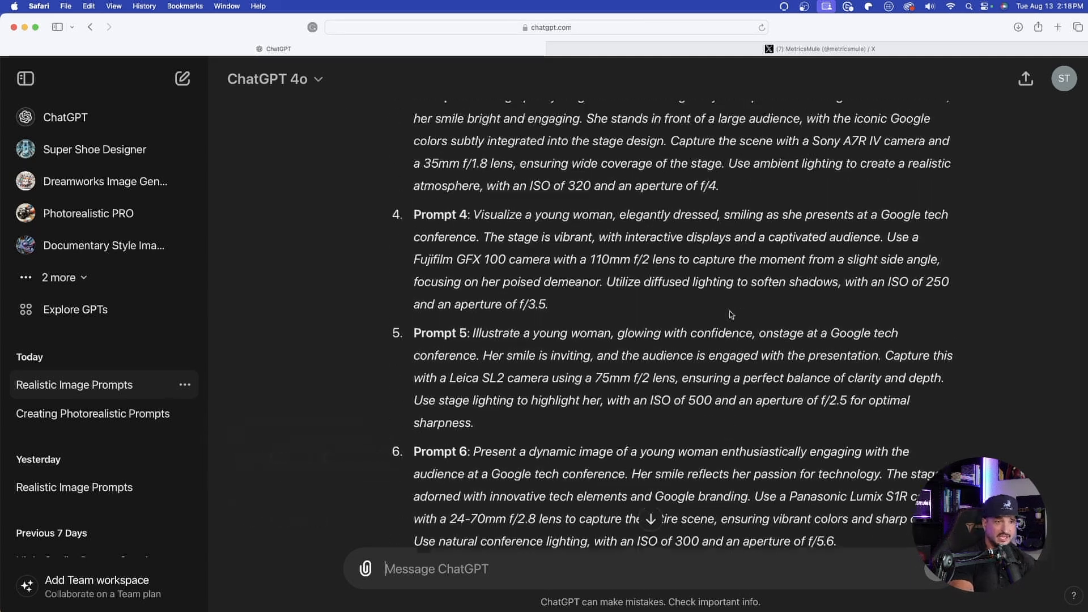
scroll("up", 3)
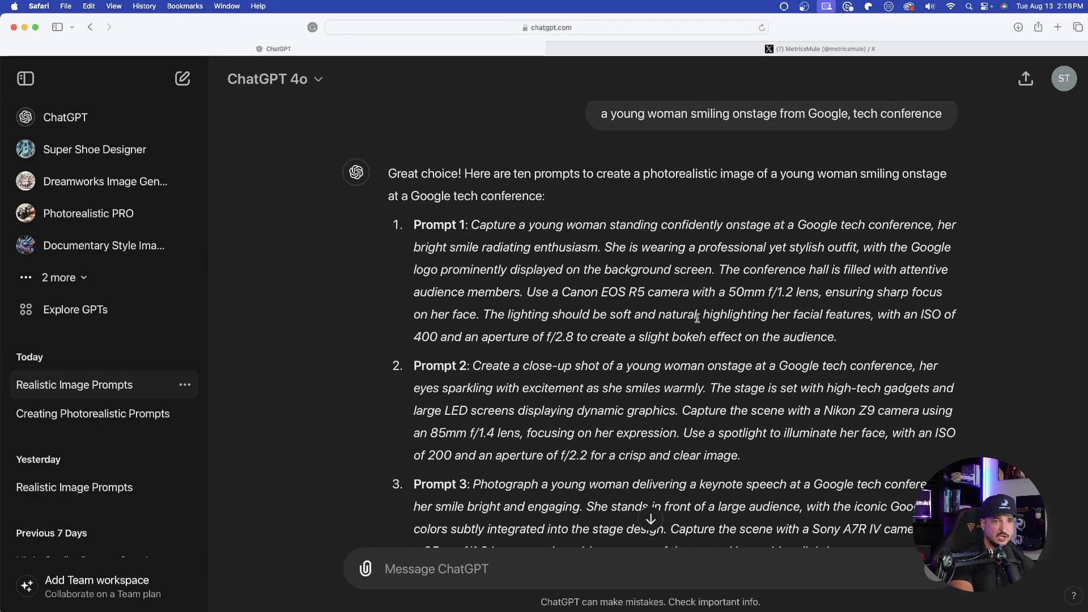
scroll("down", 3)
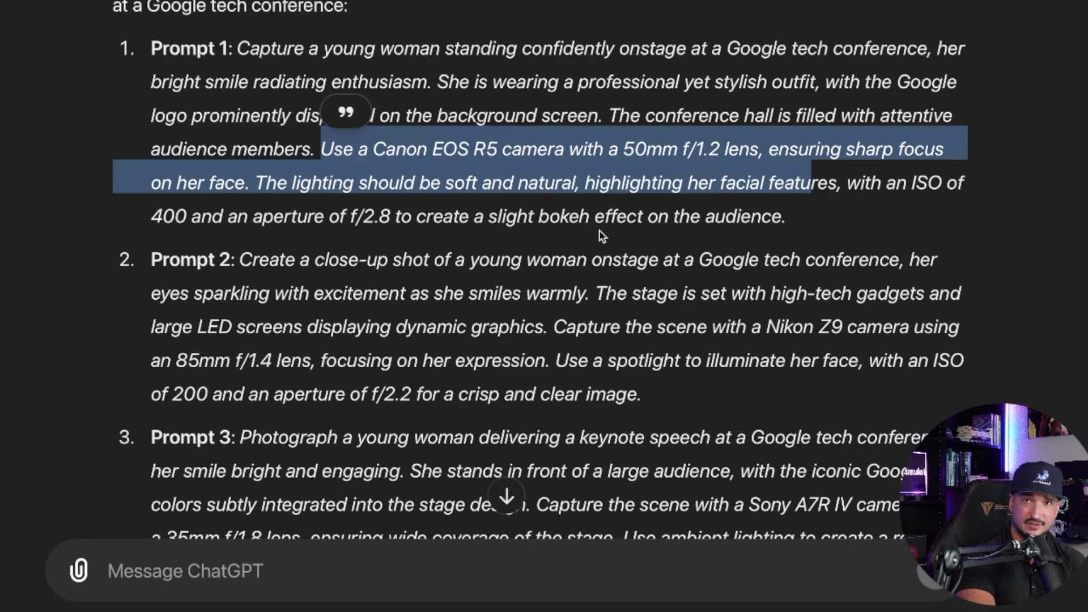
scroll("down", 3)
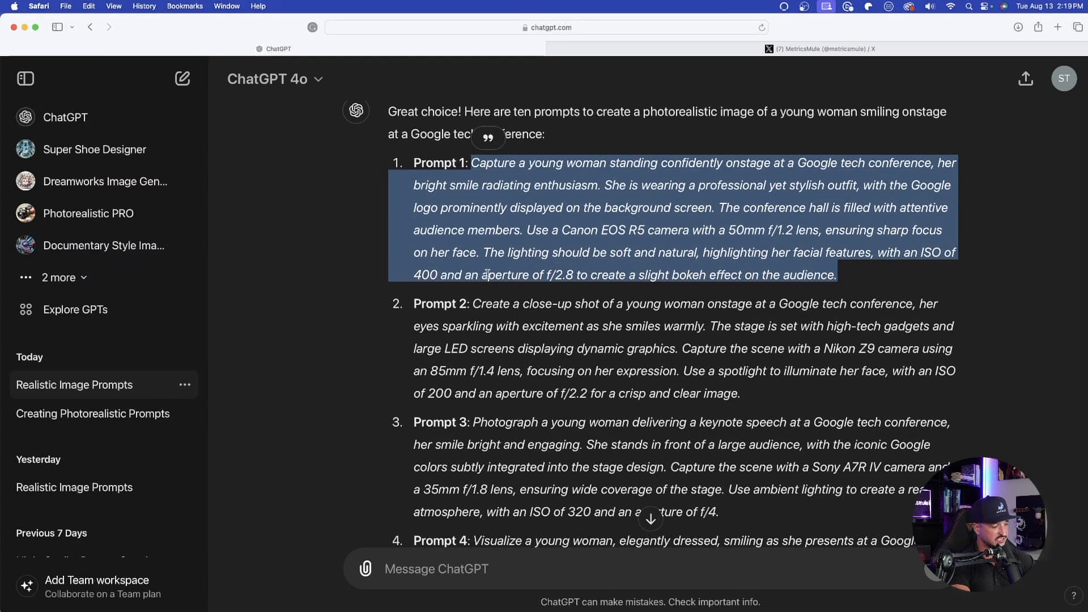
left_click(500, 327)
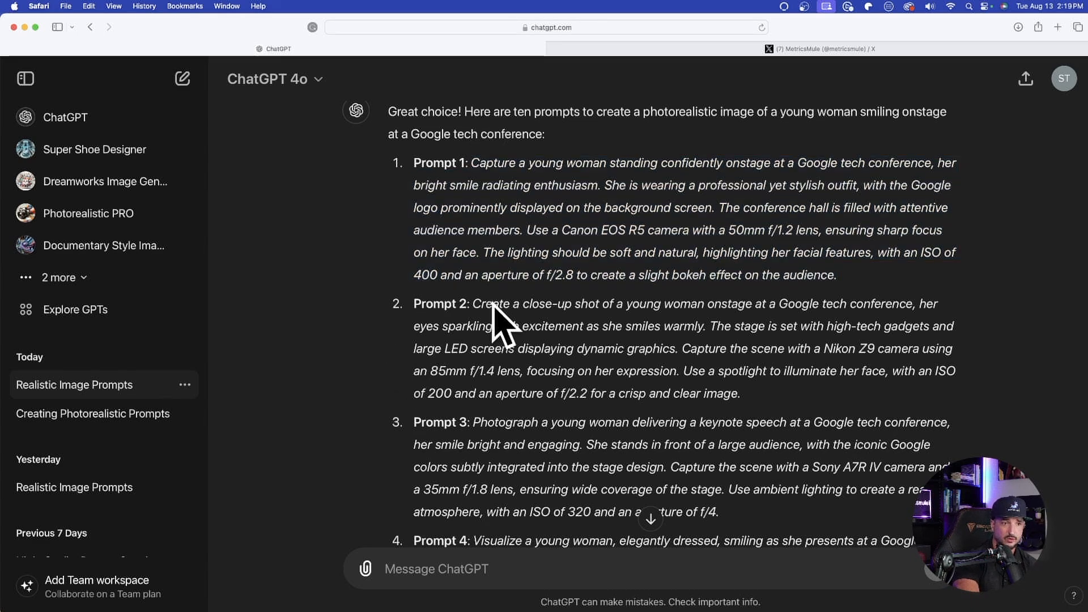
scroll("down", 3)
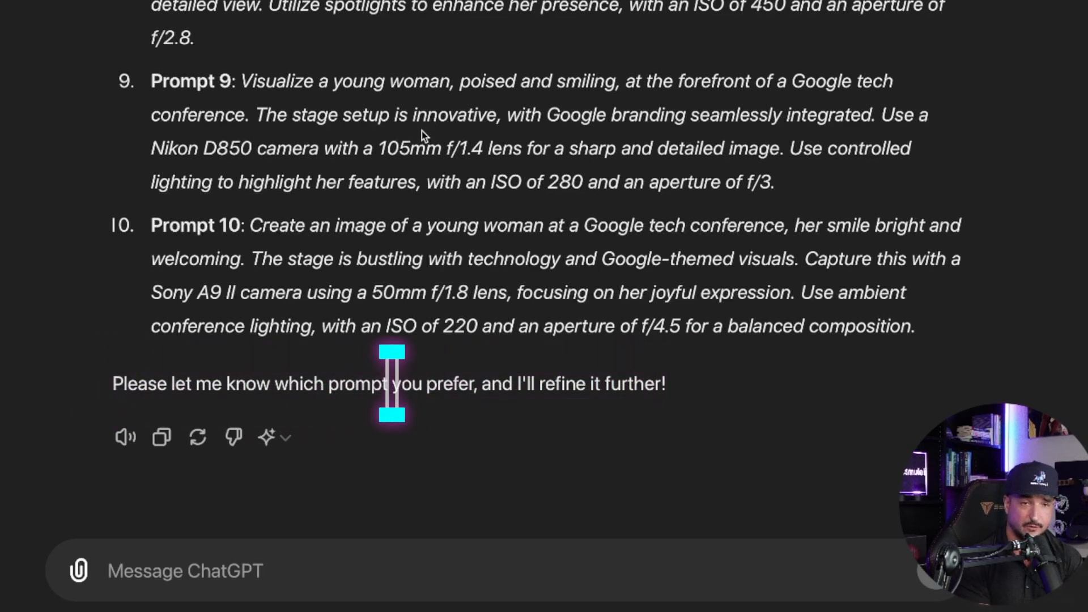
- Reply 'Prompt 1' as the favourite and review ChatGPT's refined, more detailed version
type("Prompt 1")
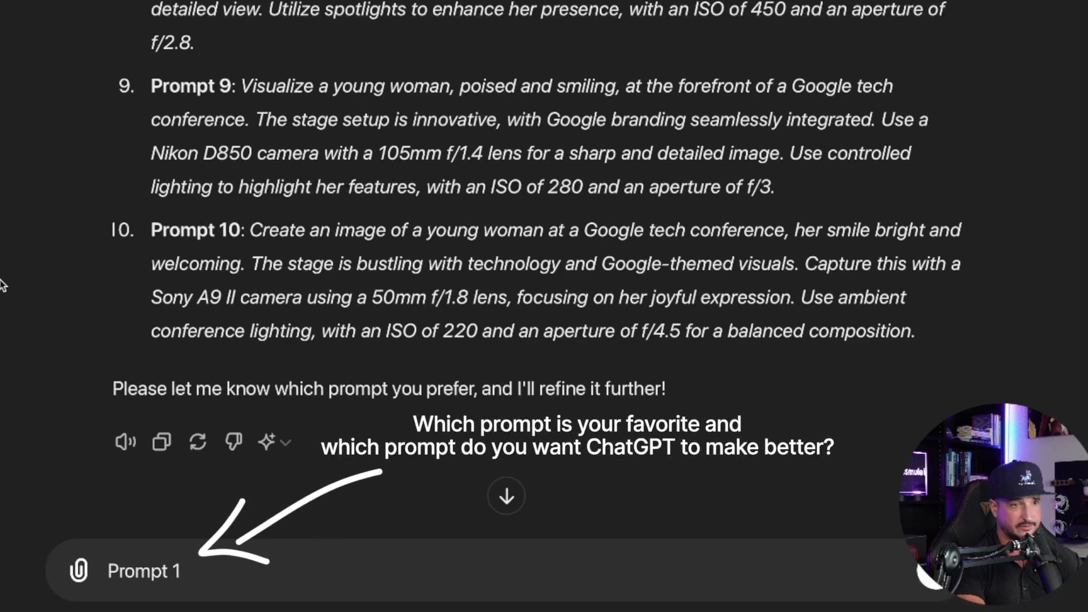
key("Return")
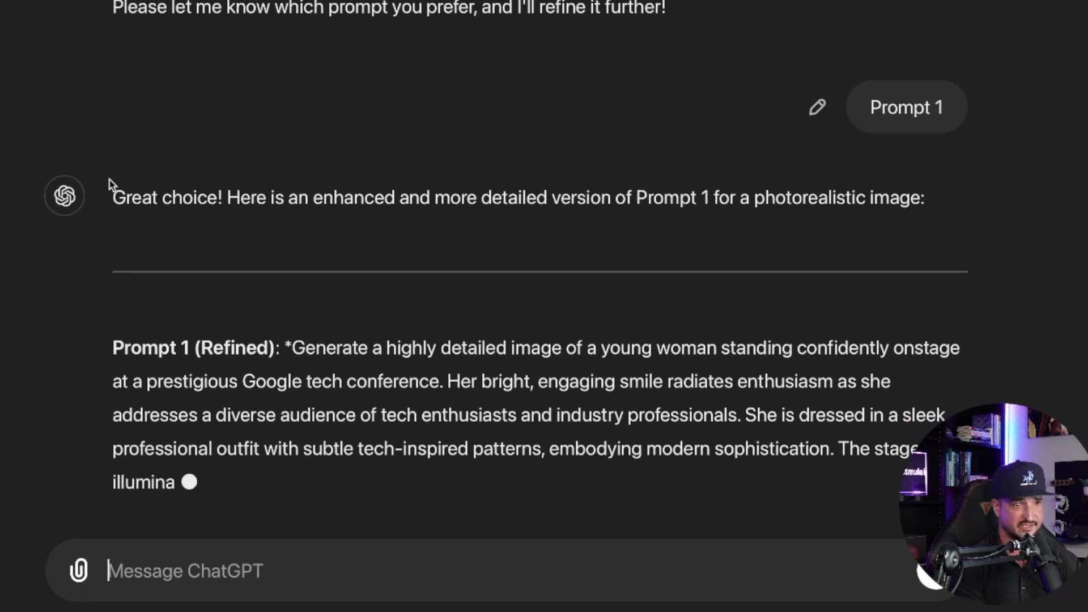
scroll("down", 3)
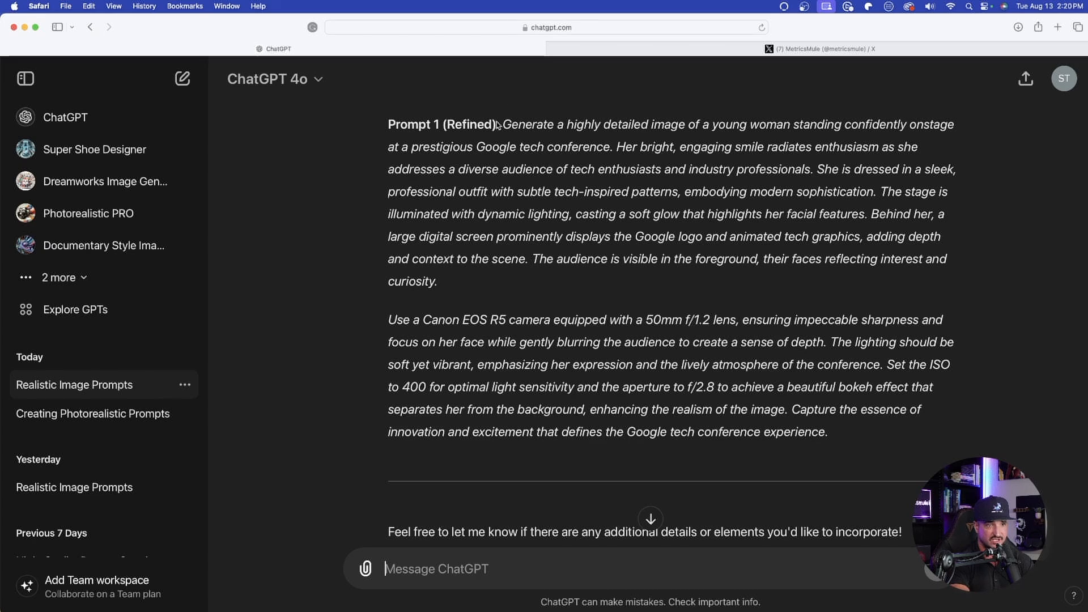
scroll("up", 3)
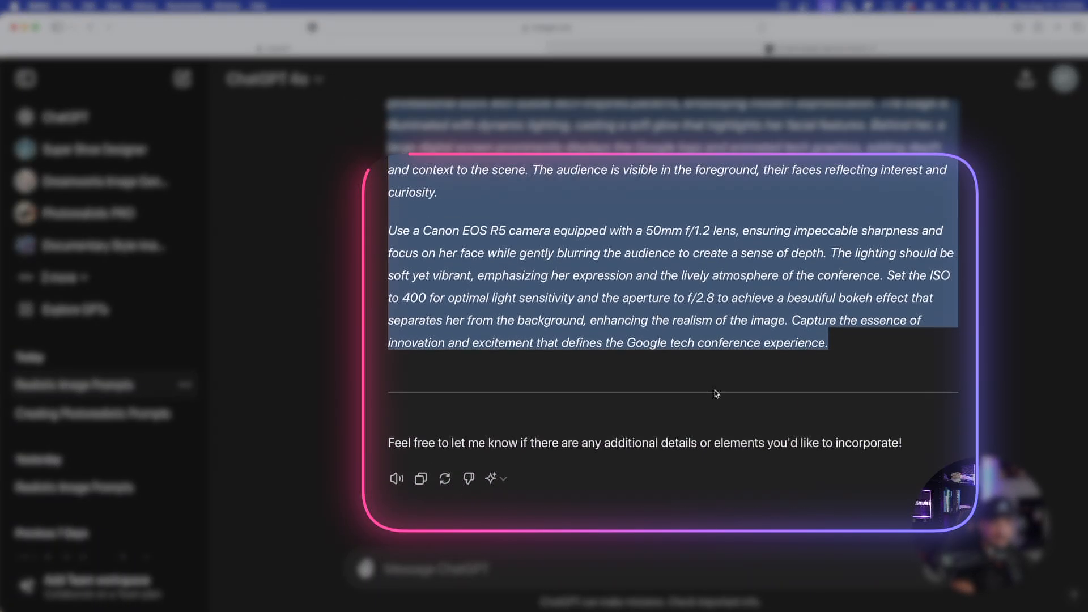
scroll("up", 3)
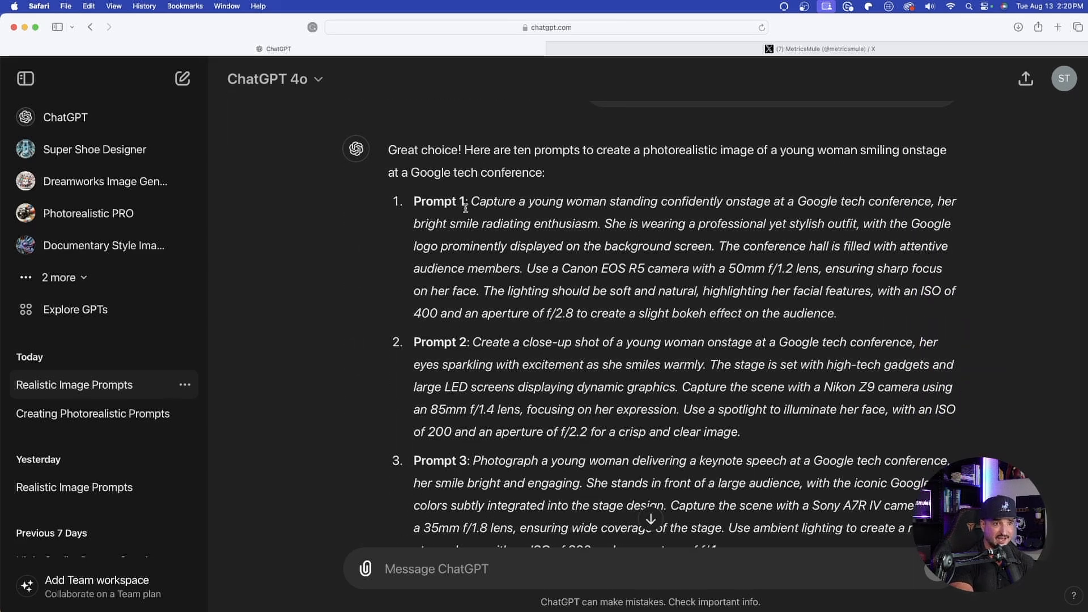
scroll("down", 3)
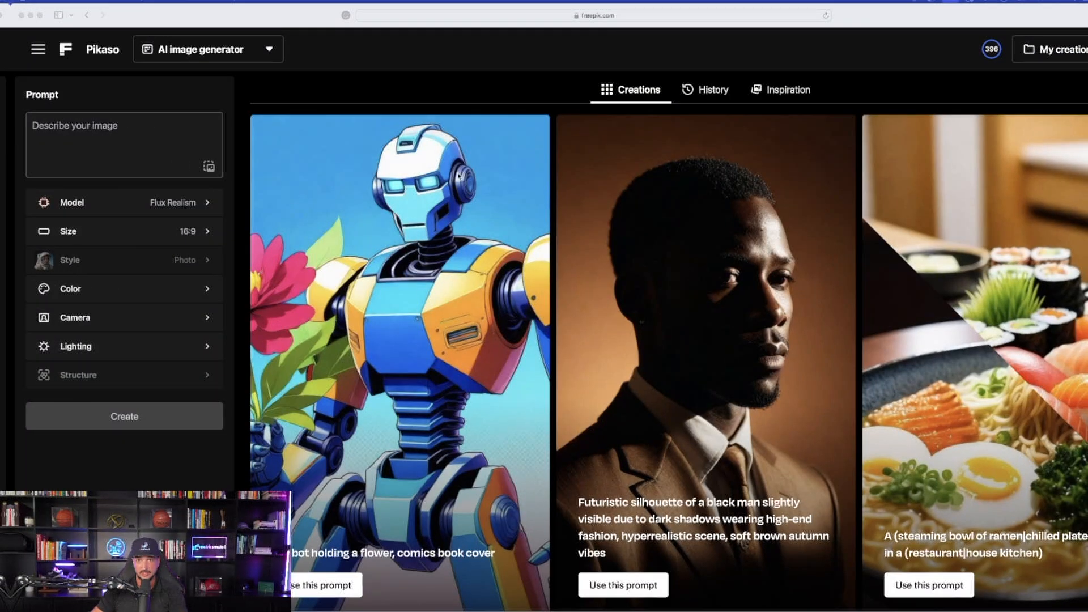
- Create images from Prompt 1 with Flux Realism at 16:9 and view the first full size
left_click(124, 138)
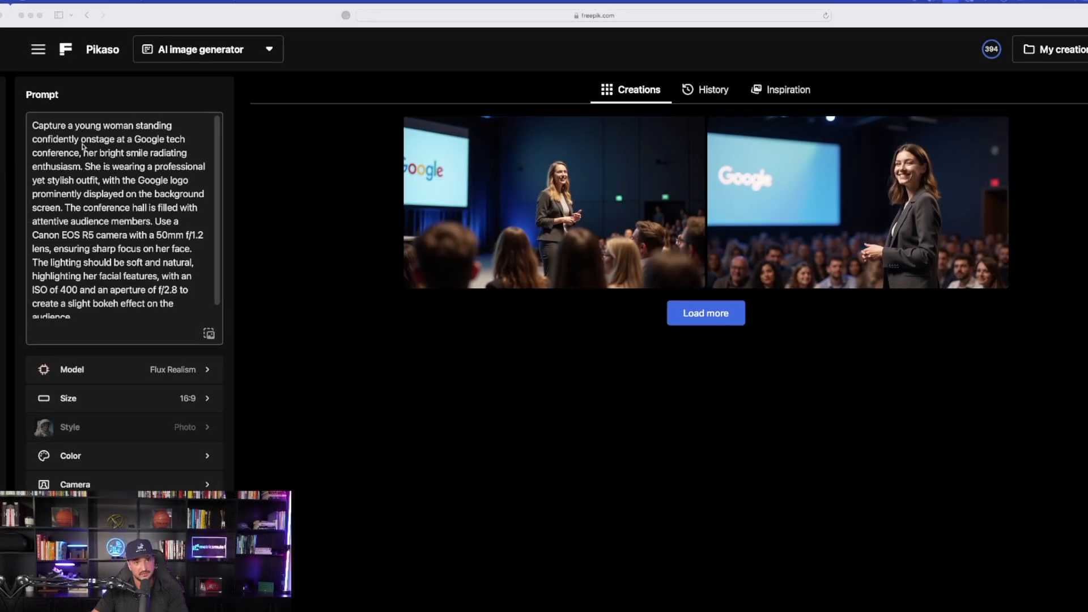
mouse_move(115, 133)
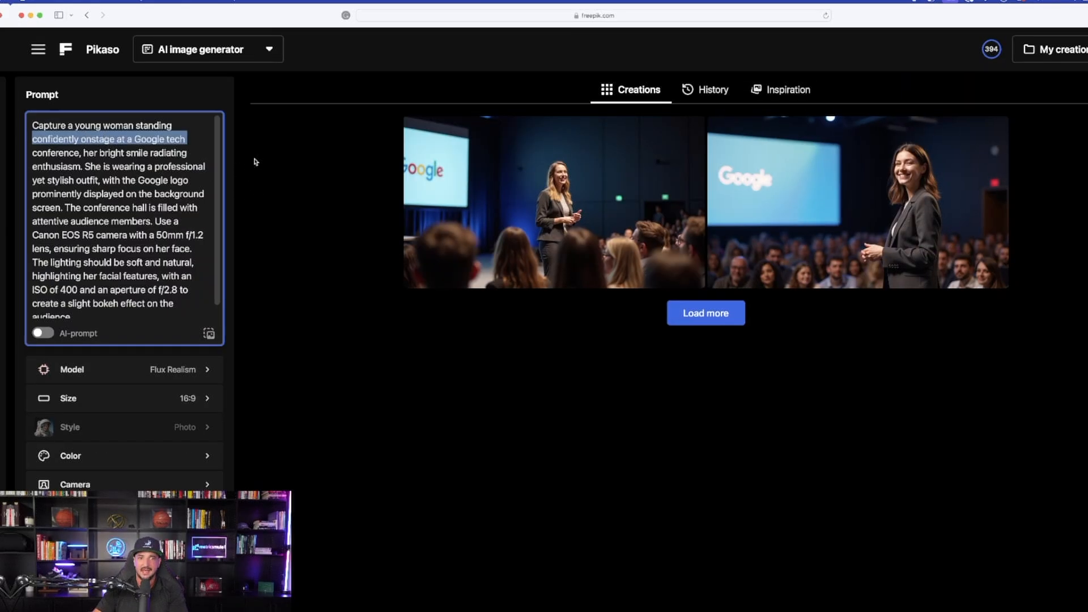
left_click(553, 201)
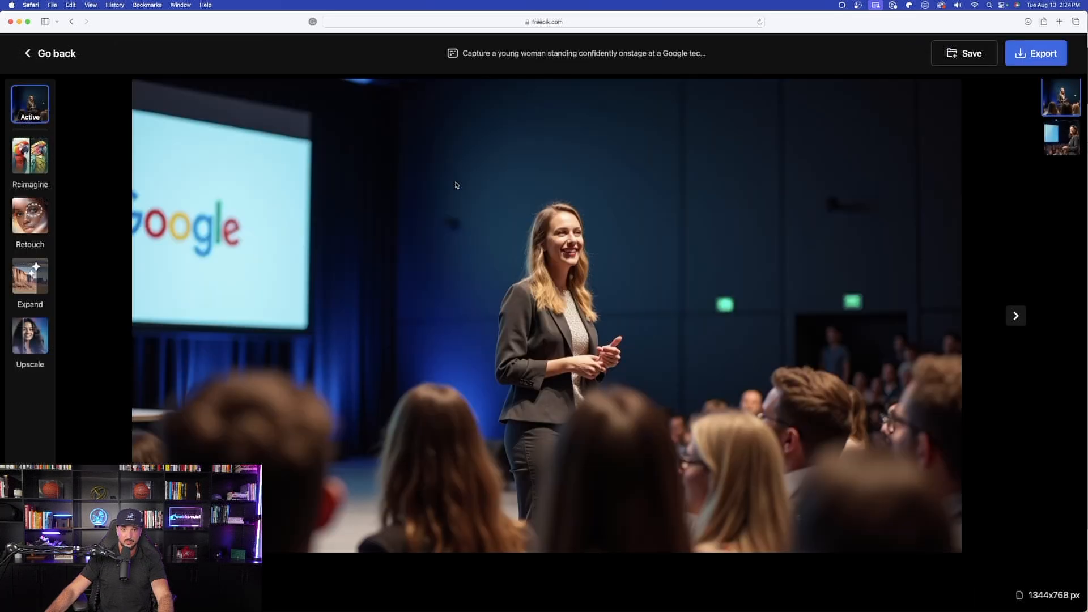
- Go back from the image editor to the generator and replace the prompt with refined Prompt 1
left_click(49, 54)
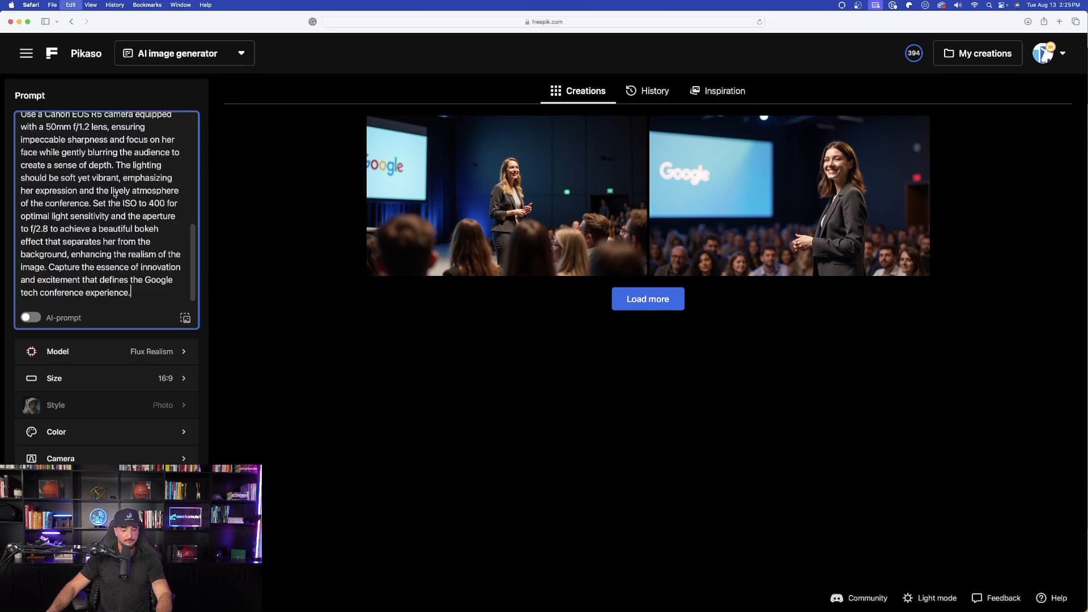
- Check the refined prompt text, create two new images and view the first full size
scroll("up", 3)
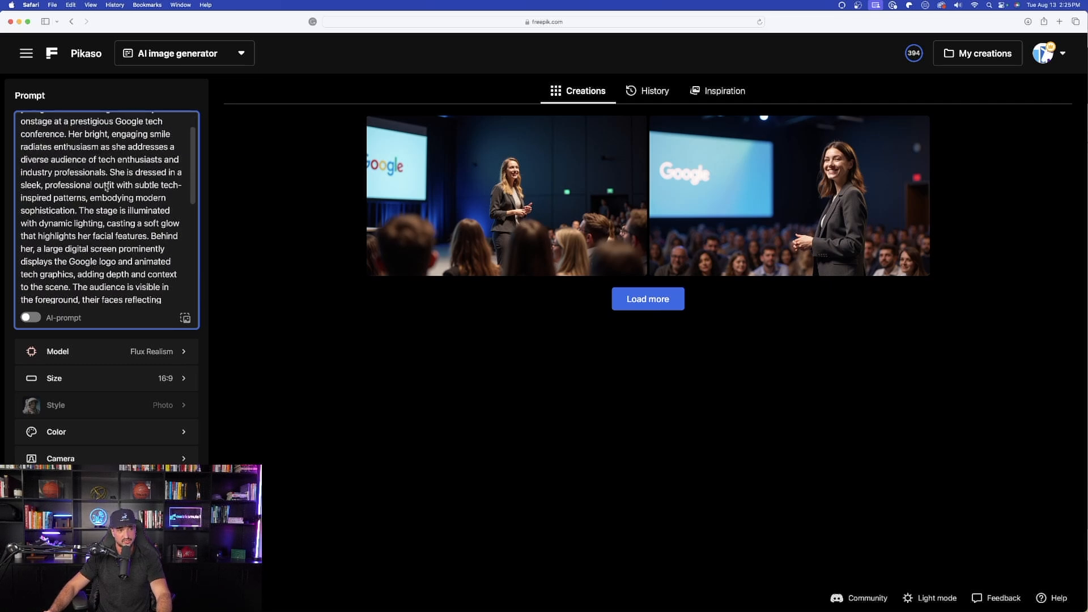
scroll("up", 3)
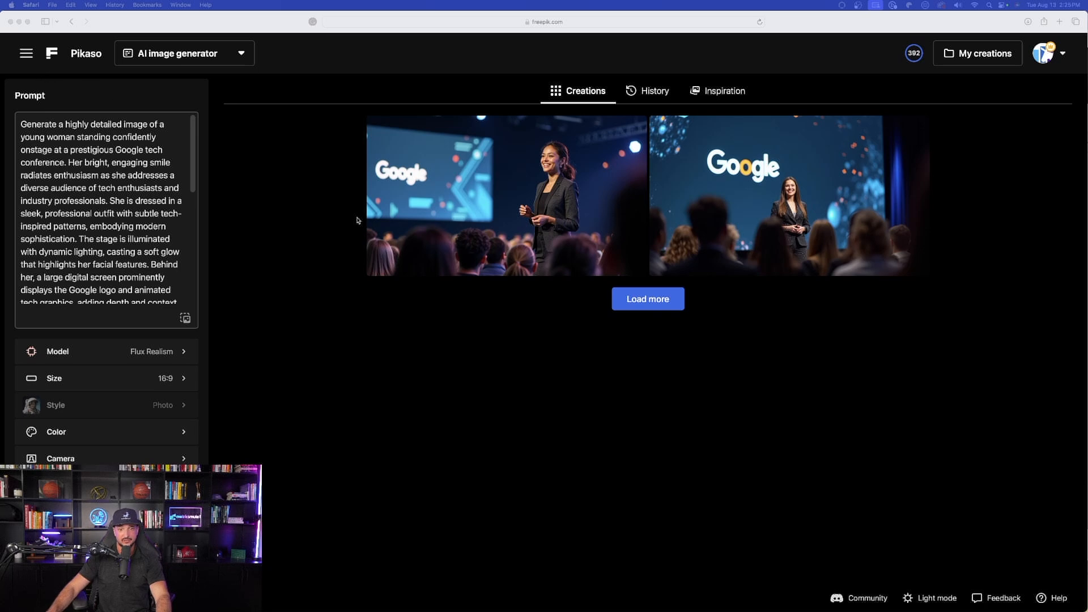
left_click(500, 194)
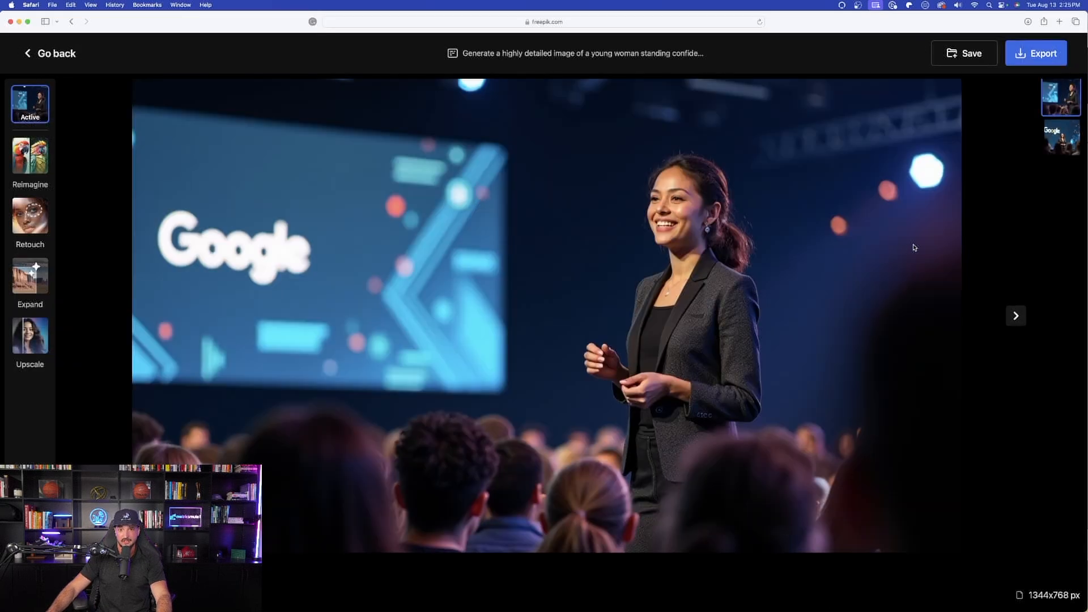
mouse_move(984, 305)
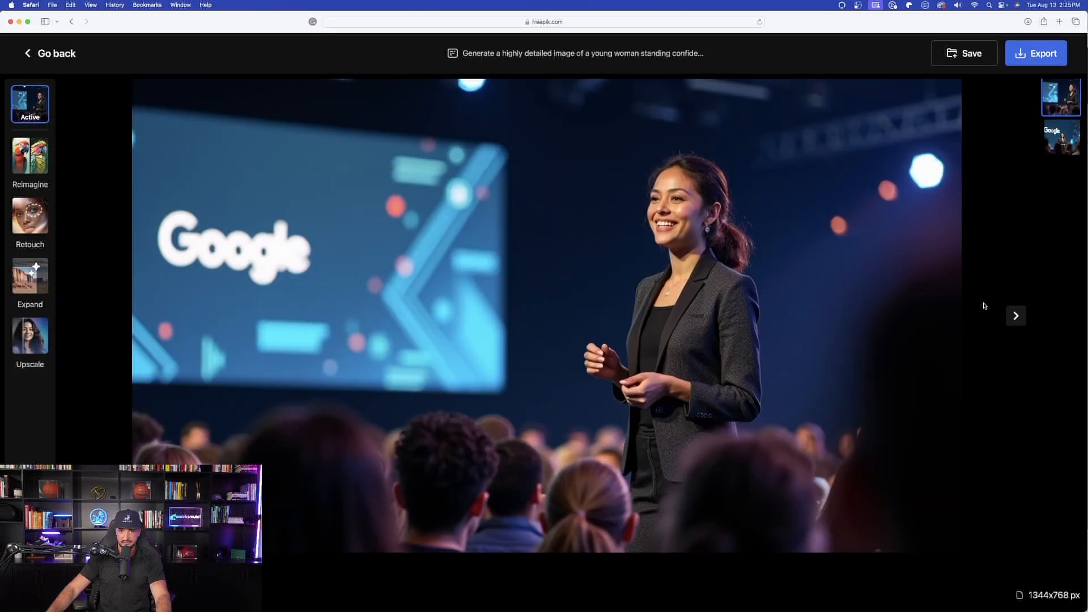
mouse_move(898, 261)
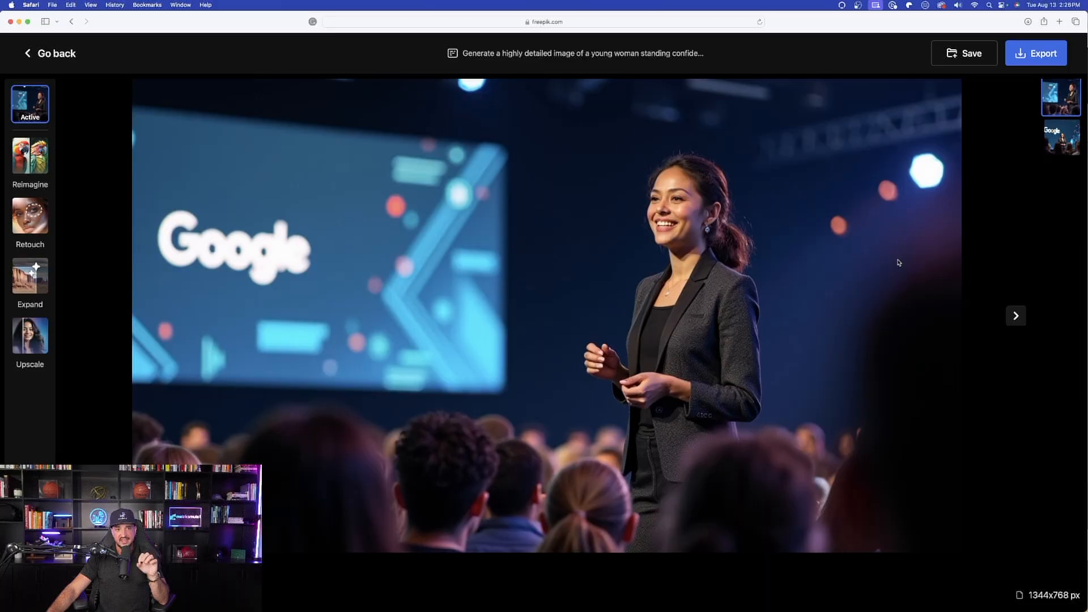